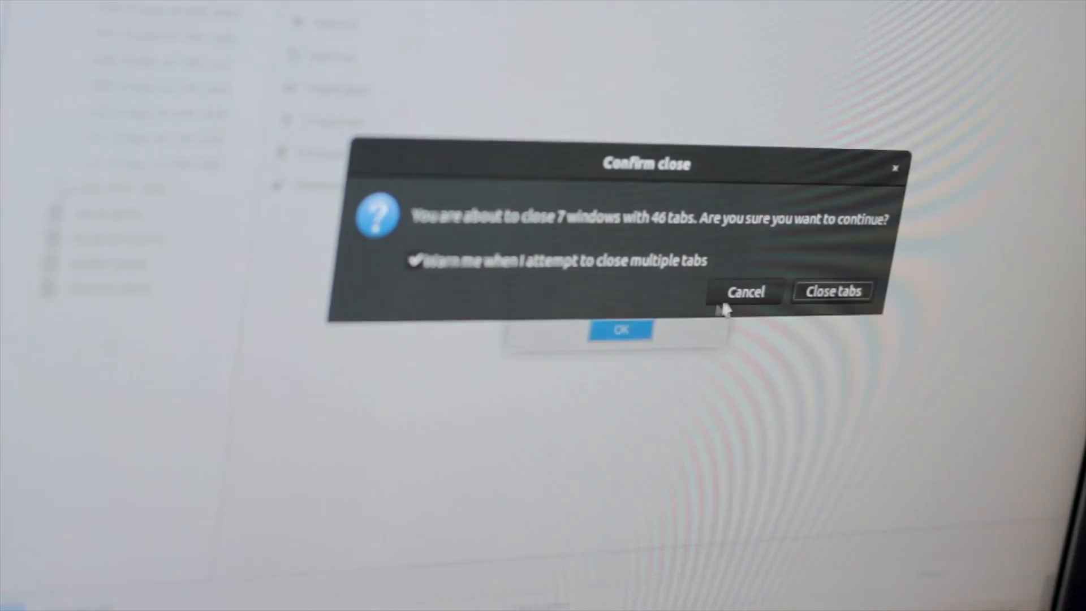
Step: Dismiss Firefox's prompt to close 7 windows and 46 tabs, leaving nfsiostat's NFS mount statistics on screen
left_click(833, 290)
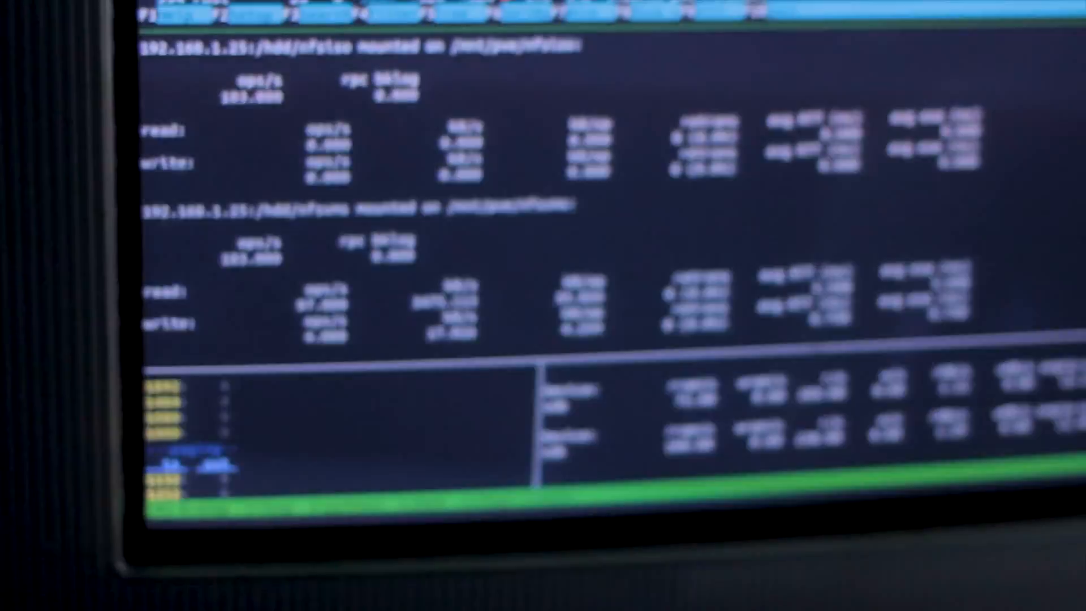